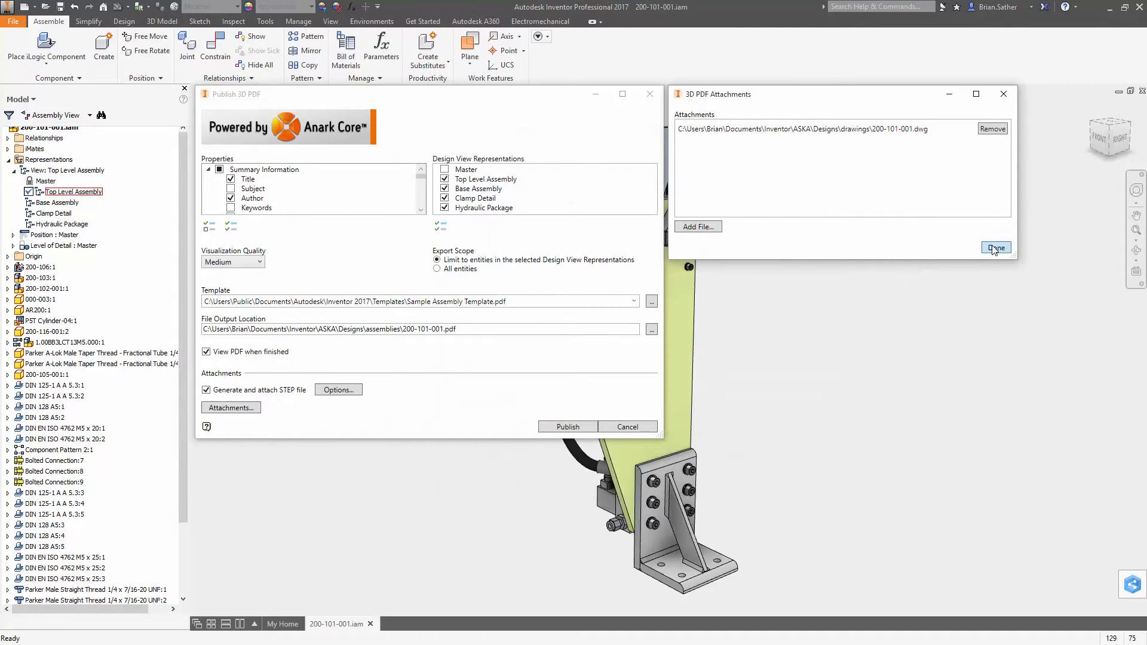
# - Close the attachments dialog and publish the jig assembly to 3D PDF
pyautogui.click(995, 247)
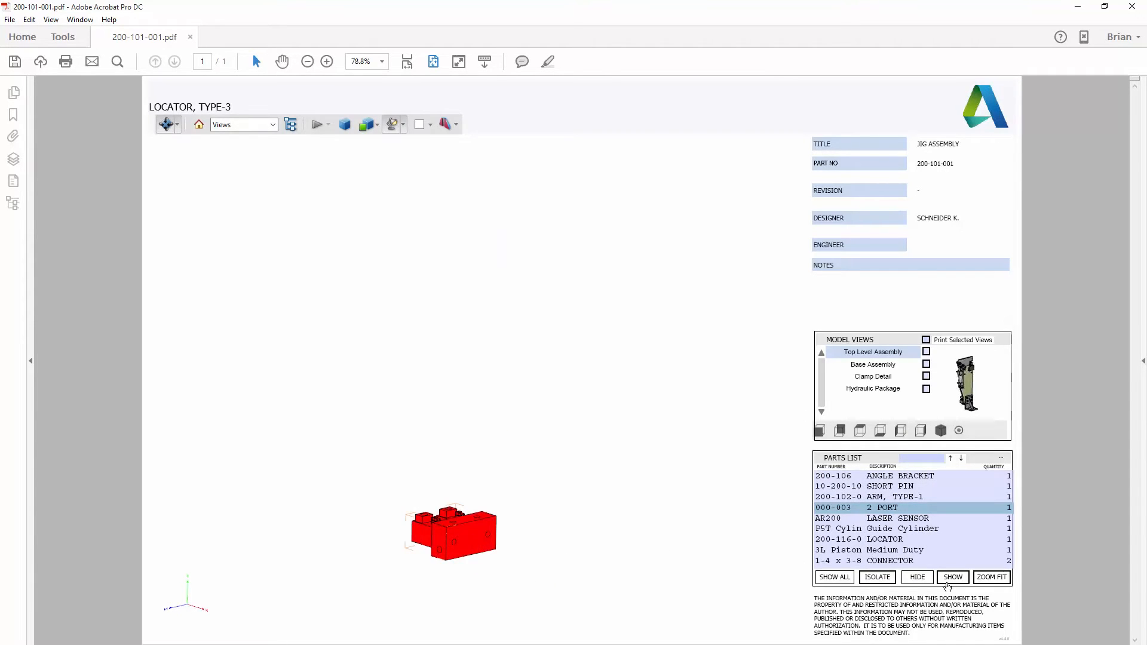
# - Isolate part 000-003 2 PORT from the Parts List in the 3D PDF
pyautogui.click(952, 578)
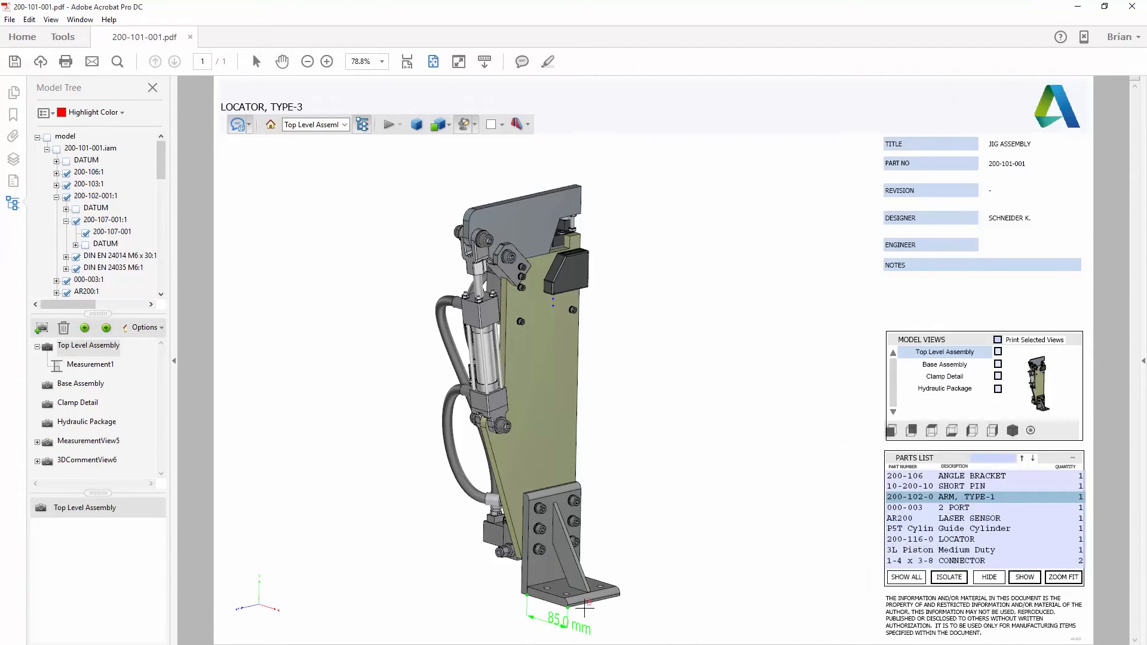